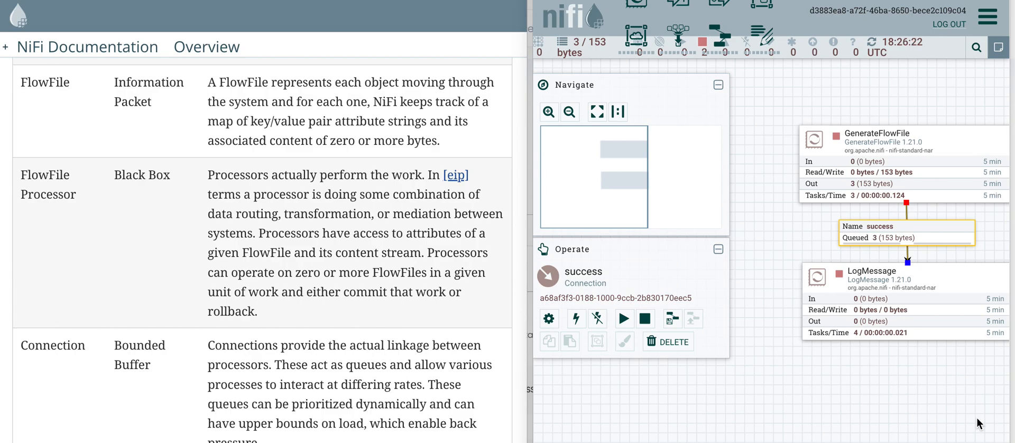
mouse_move(188, 126)
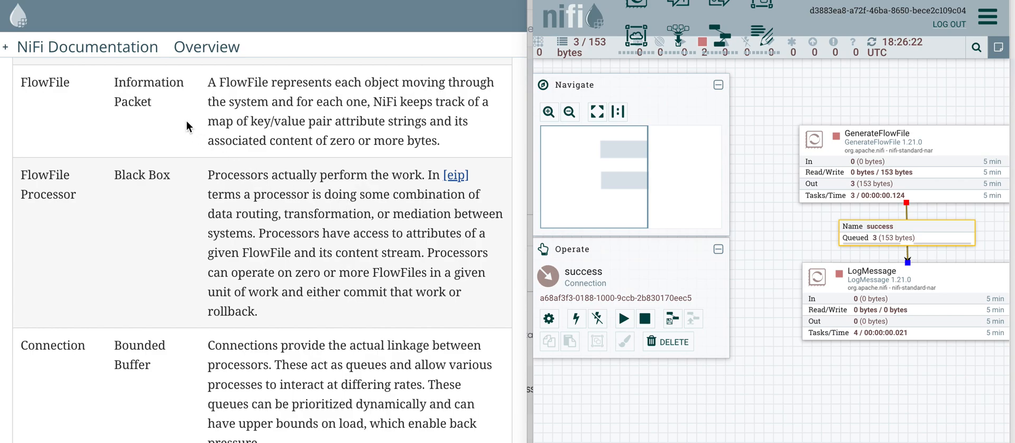
mouse_move(143, 71)
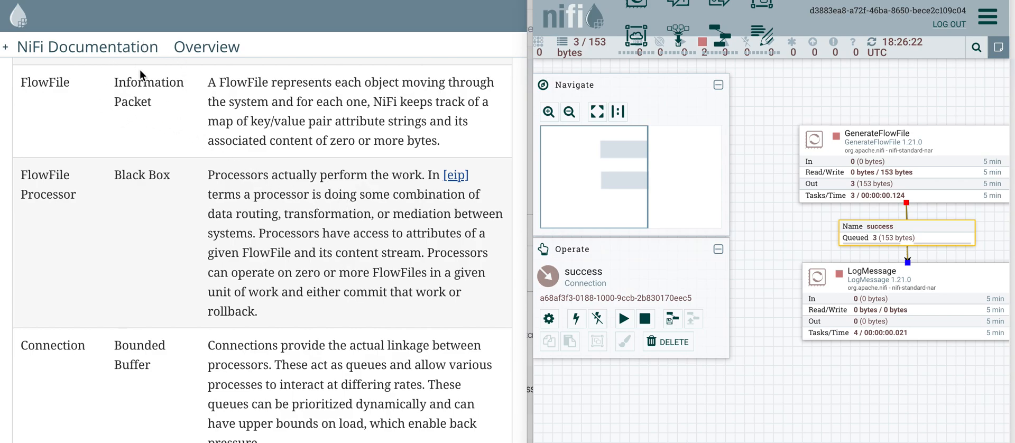
mouse_move(126, 109)
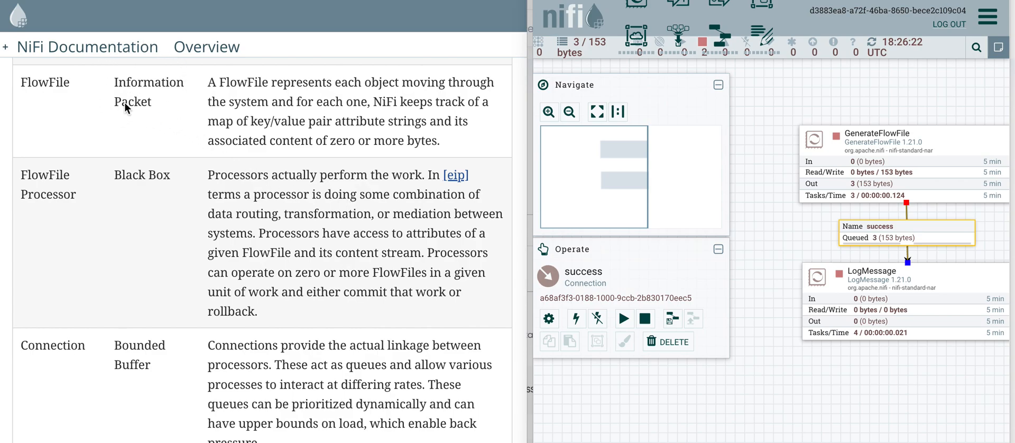
mouse_move(877, 242)
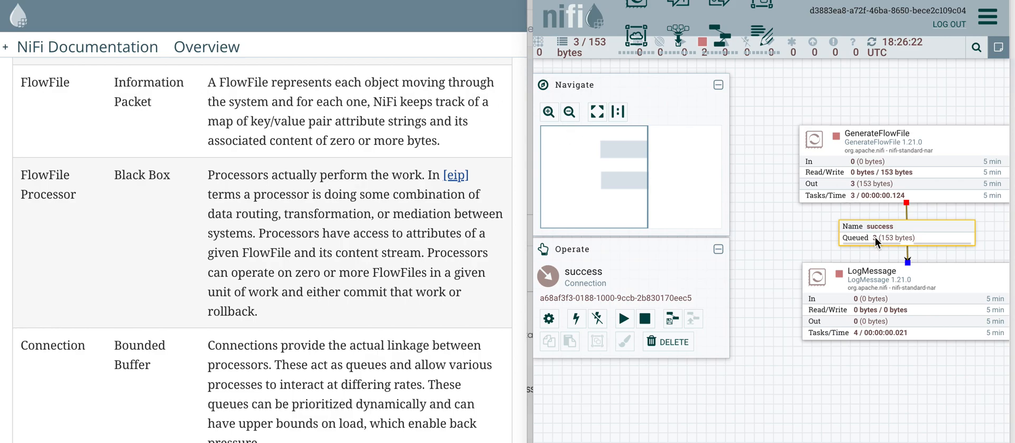
mouse_move(833, 158)
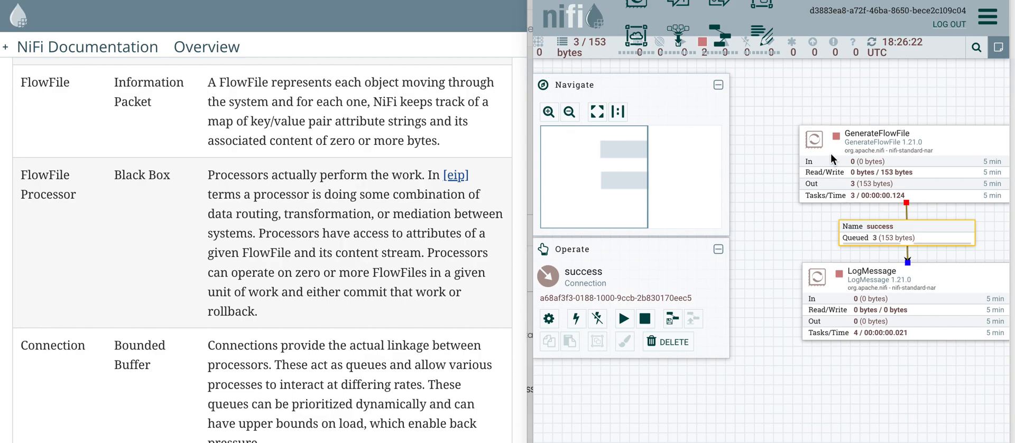
mouse_move(555, 253)
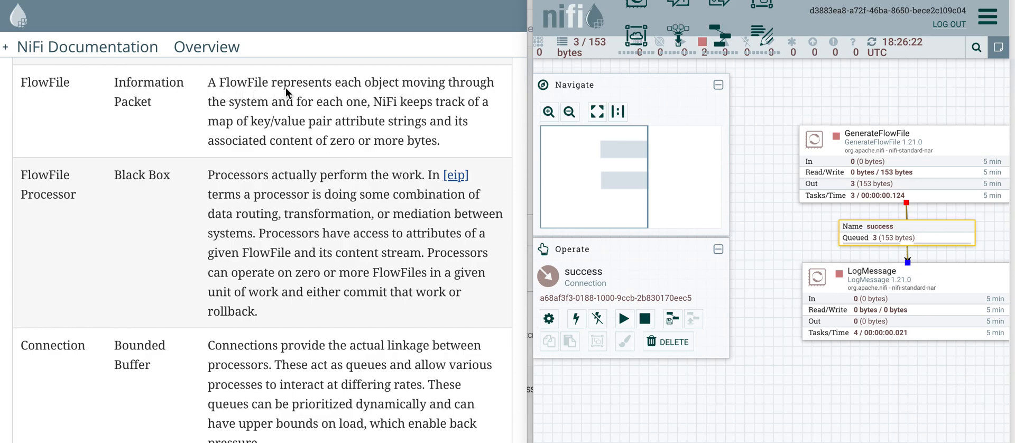
mouse_move(385, 94)
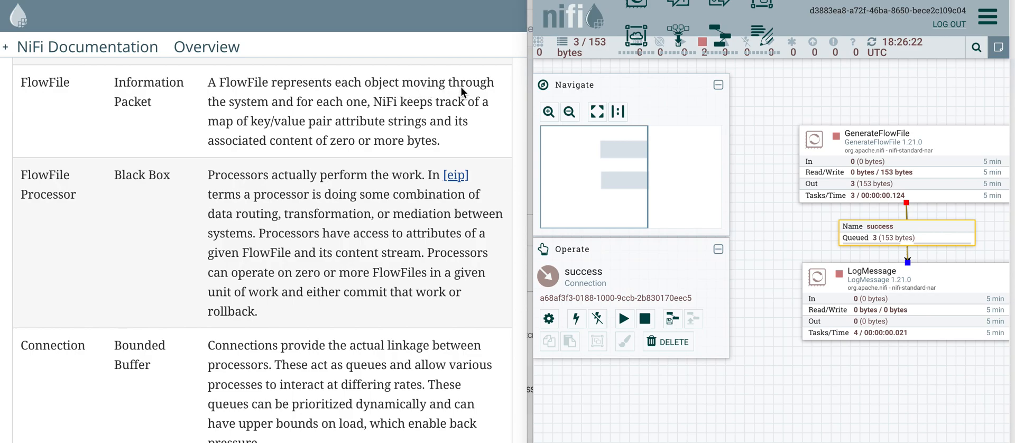
mouse_move(397, 143)
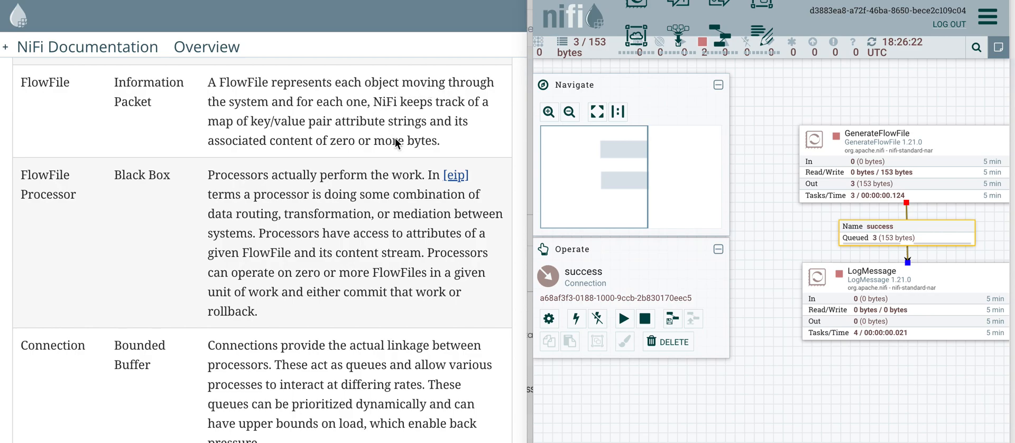
mouse_move(825, 158)
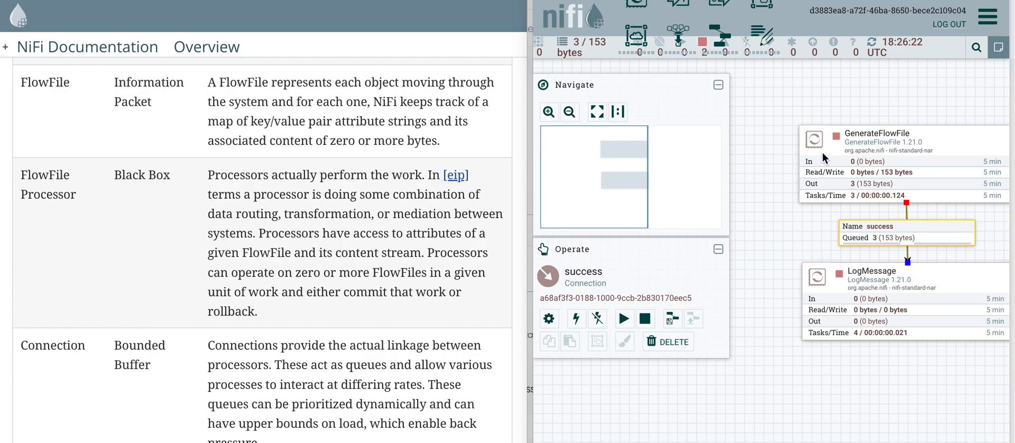
mouse_move(829, 164)
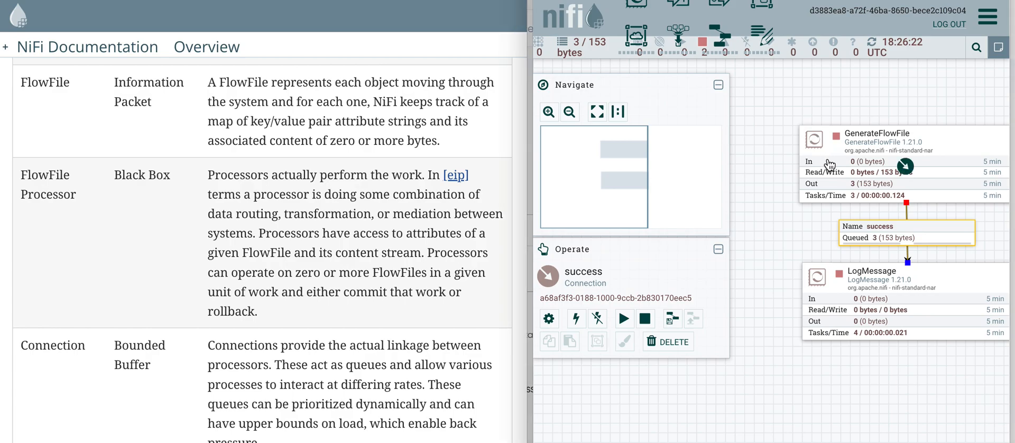
- List the success connection's queue, showing three 51-byte FlowFiles totalling 153 bytes
left_click(873, 279)
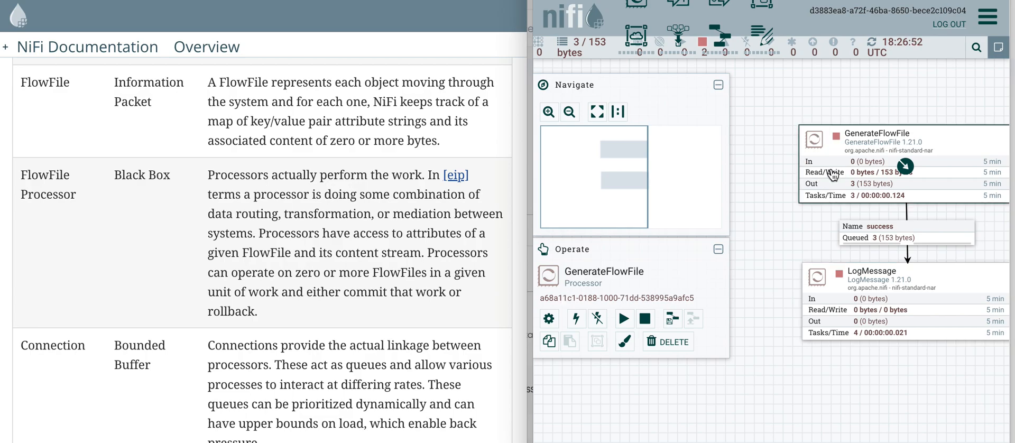
mouse_move(873, 159)
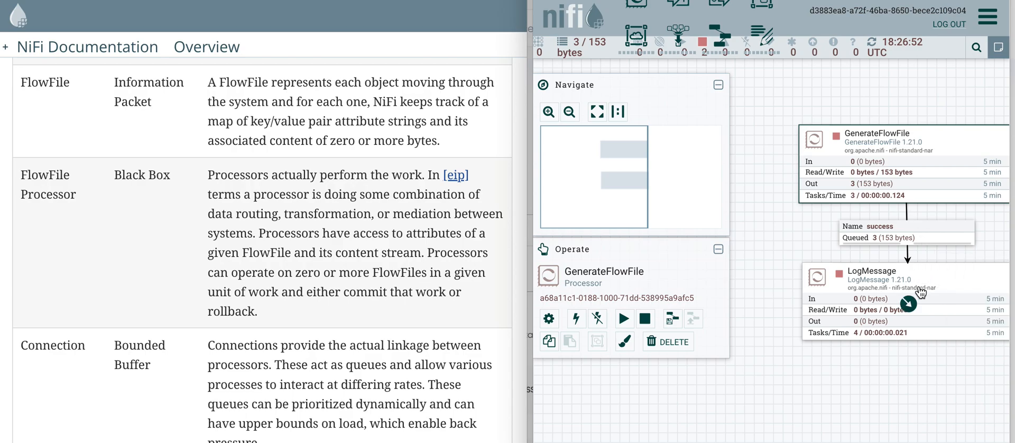
mouse_move(887, 236)
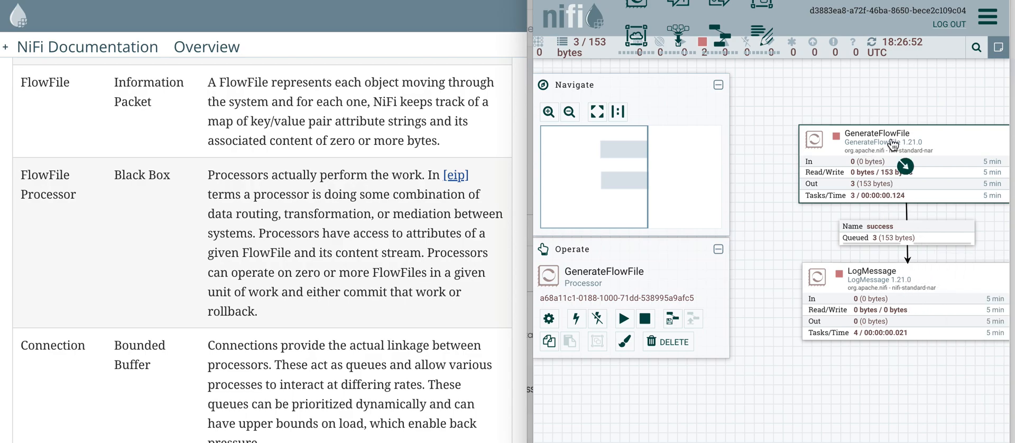
mouse_move(870, 167)
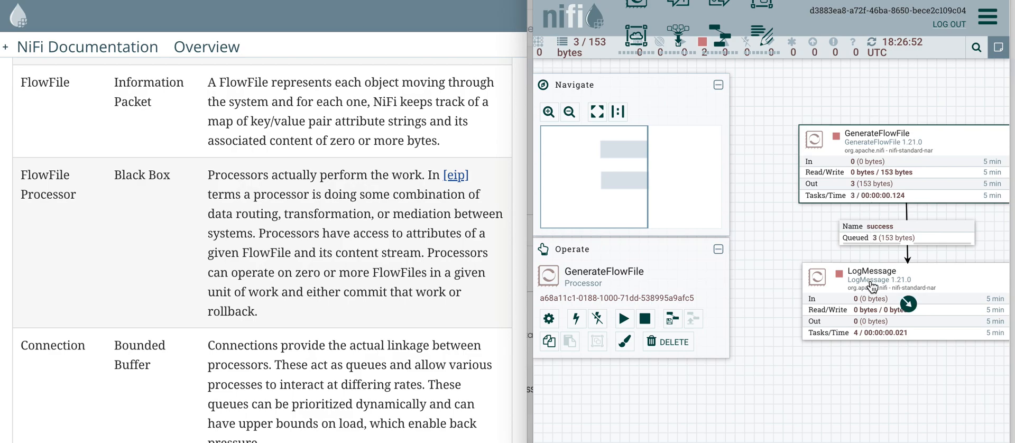
mouse_move(874, 285)
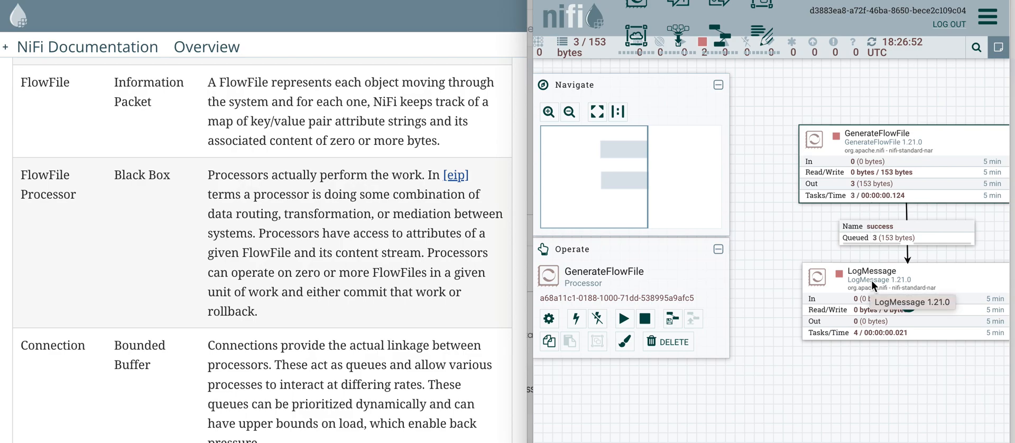
mouse_move(899, 288)
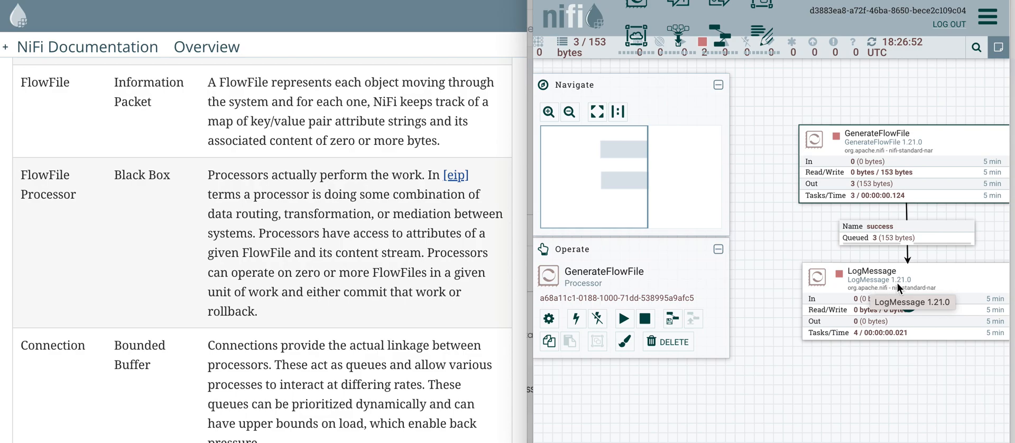
mouse_move(877, 241)
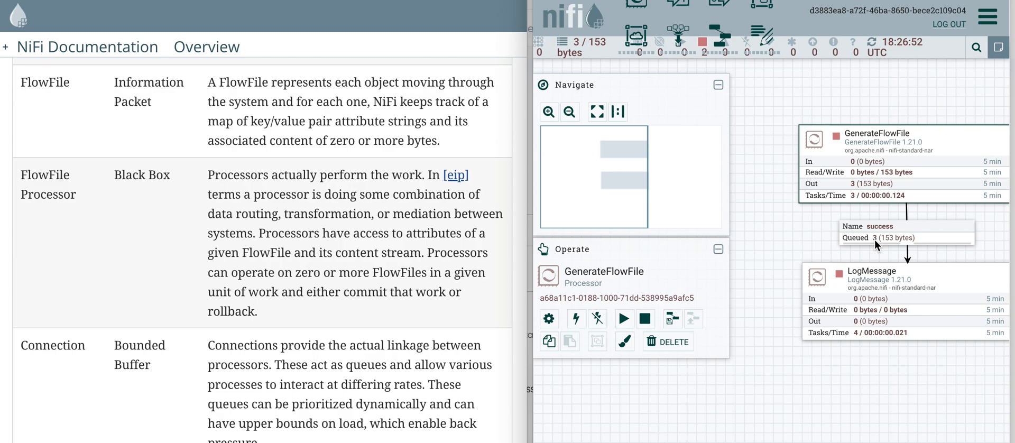
left_click(905, 235)
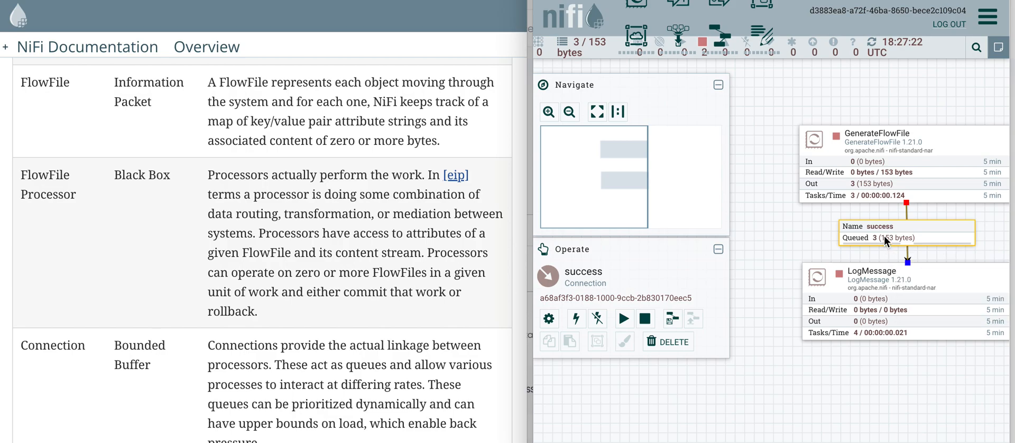
mouse_move(882, 242)
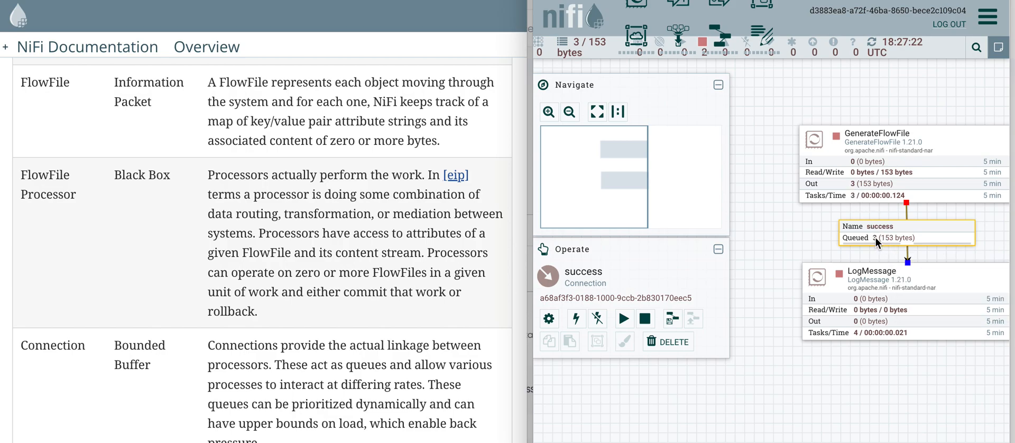
right_click(877, 238)
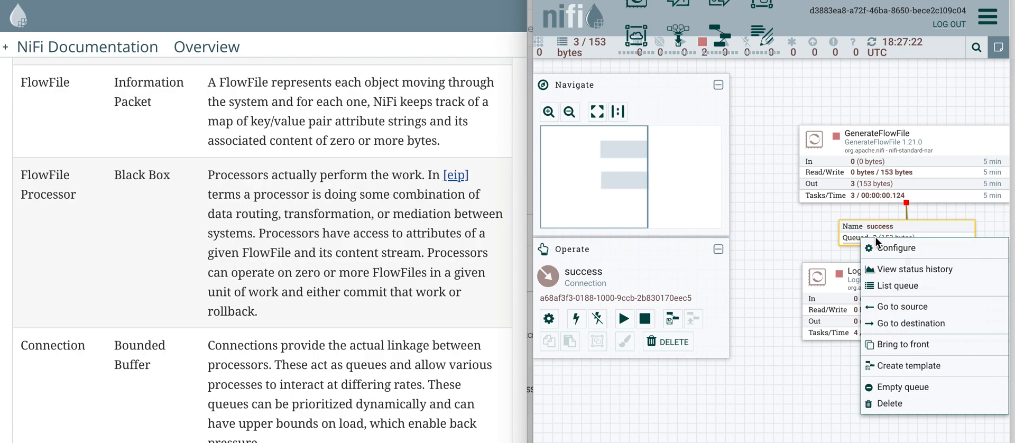
mouse_move(896, 286)
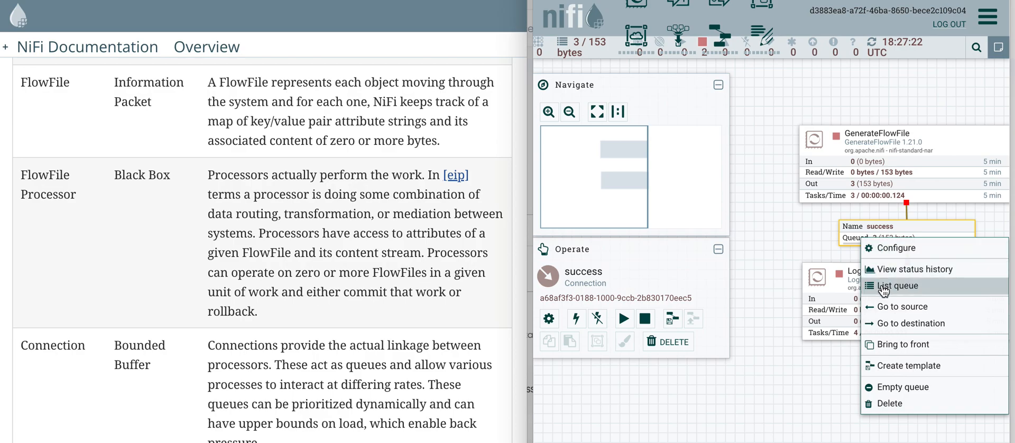
left_click(897, 285)
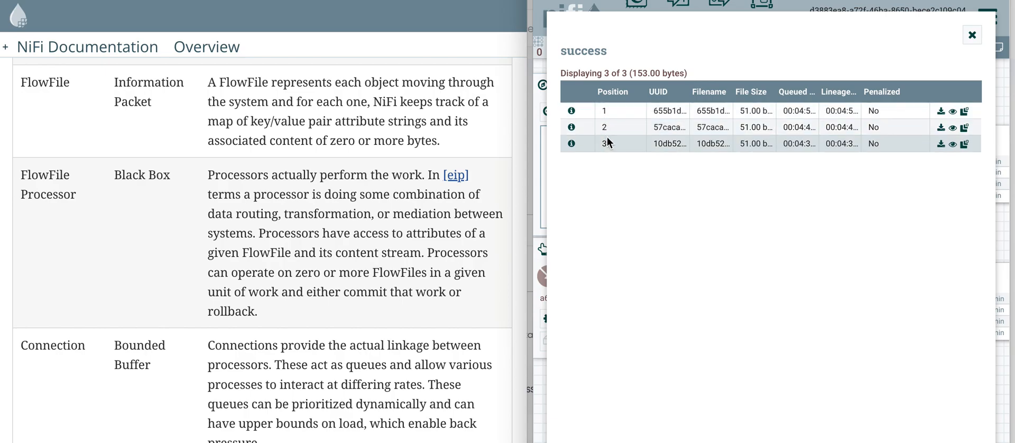
mouse_move(758, 153)
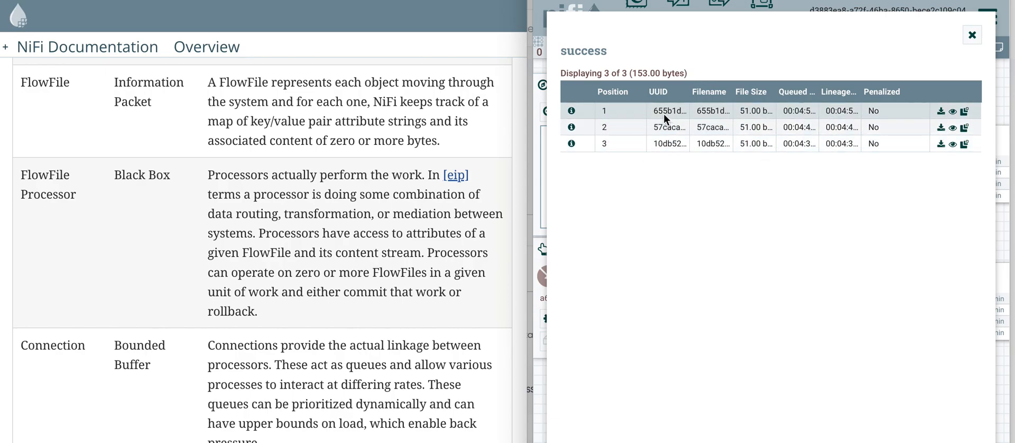
mouse_move(670, 111)
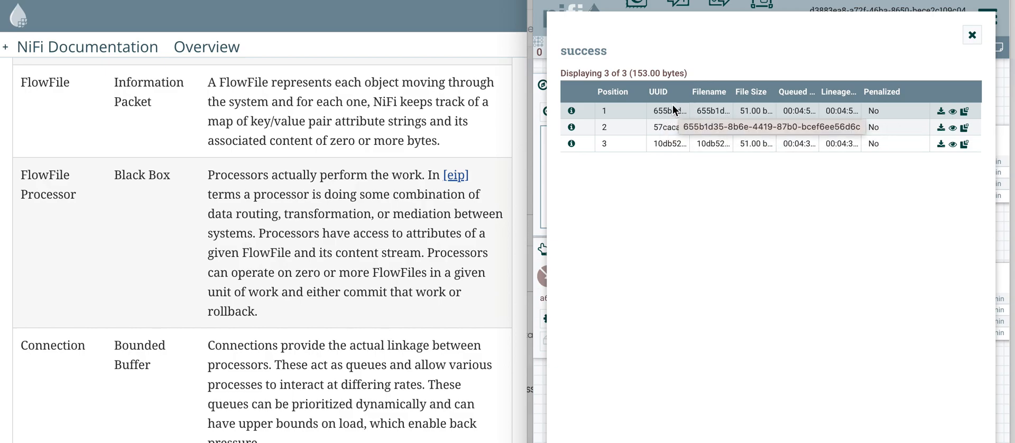
mouse_move(668, 115)
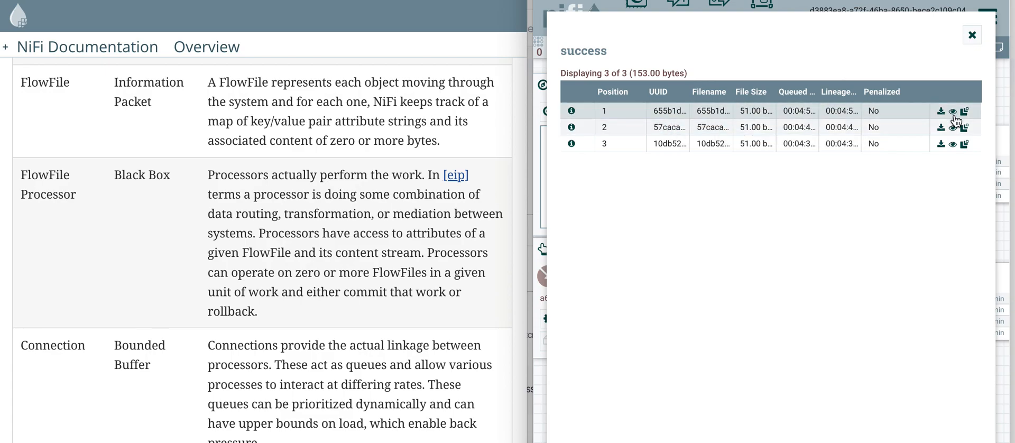
- View the first queued FlowFile's JSON content with name, order and date fields
left_click(951, 111)
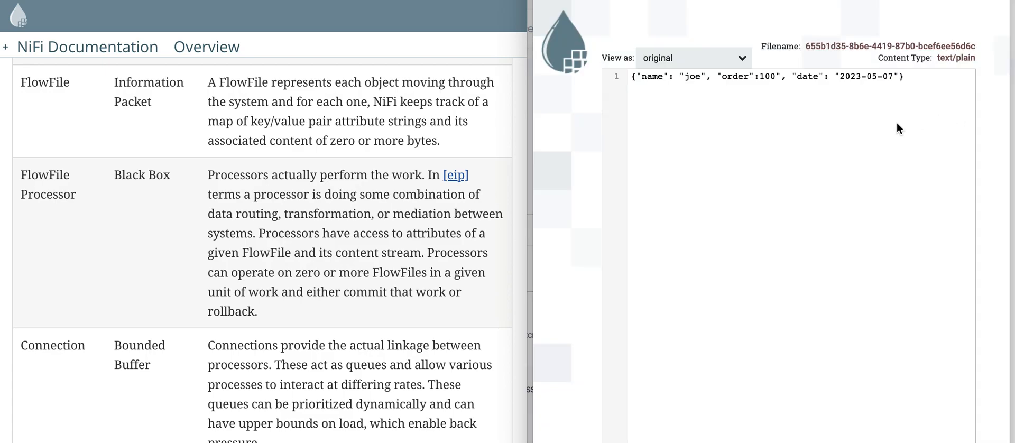
mouse_move(781, 93)
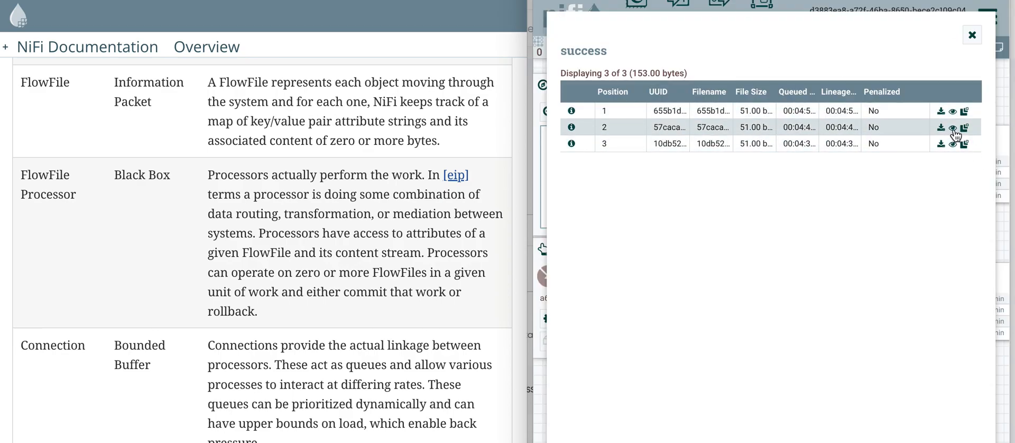
mouse_move(952, 127)
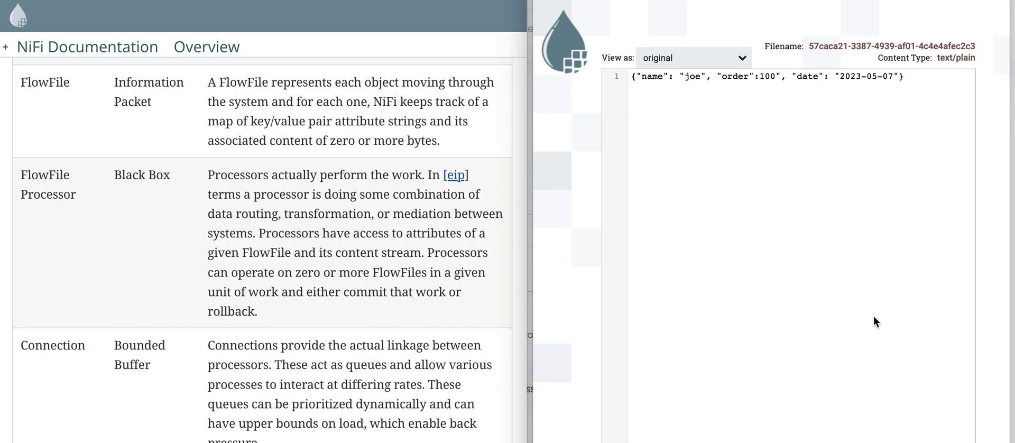
mouse_move(419, 138)
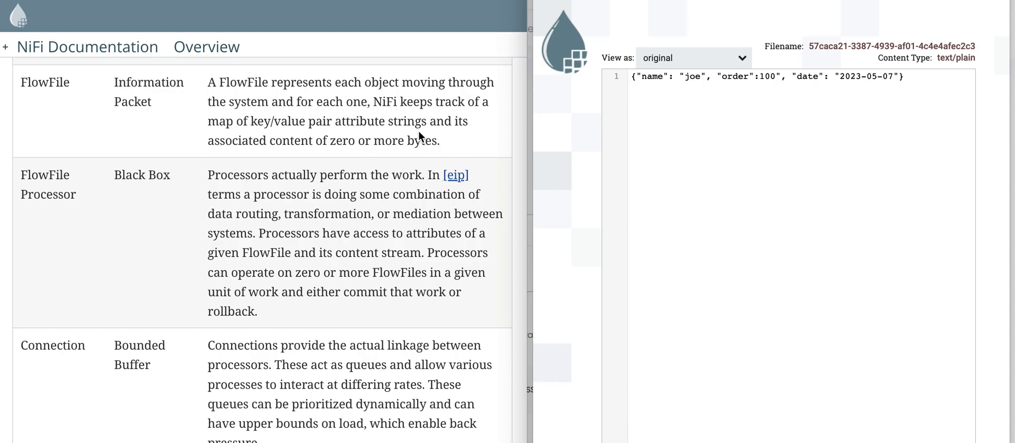
mouse_move(661, 91)
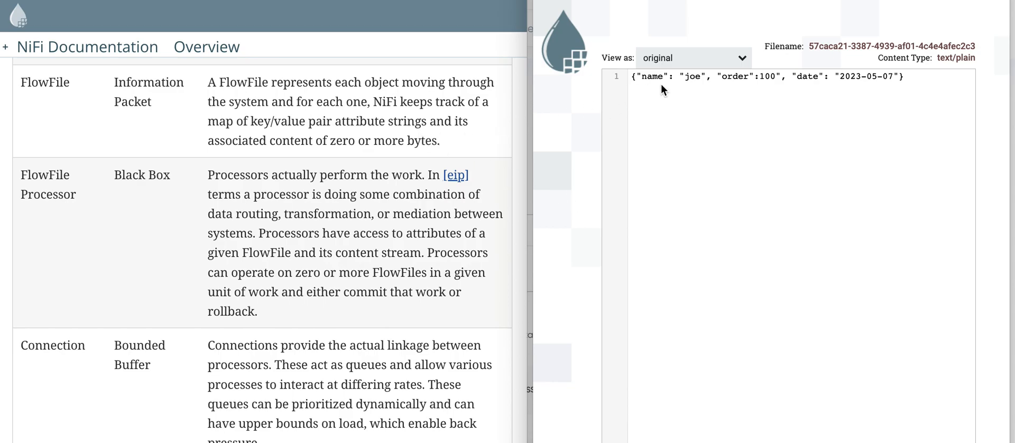
mouse_move(822, 400)
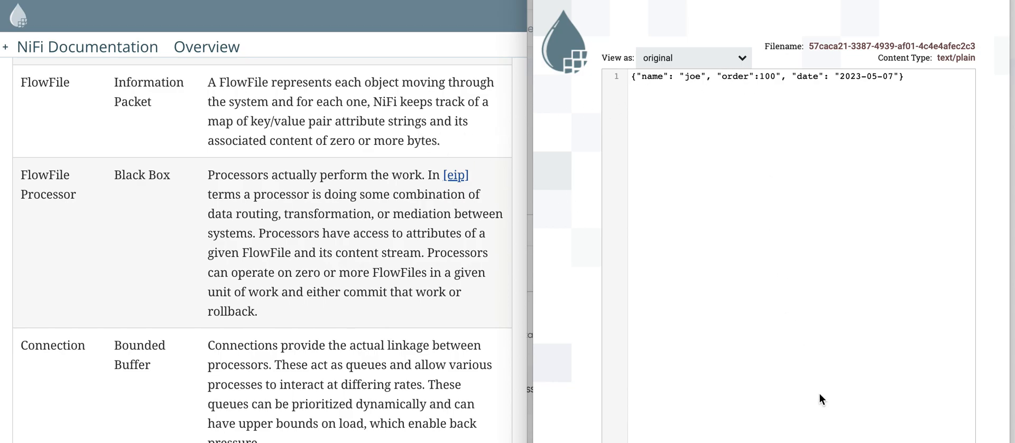